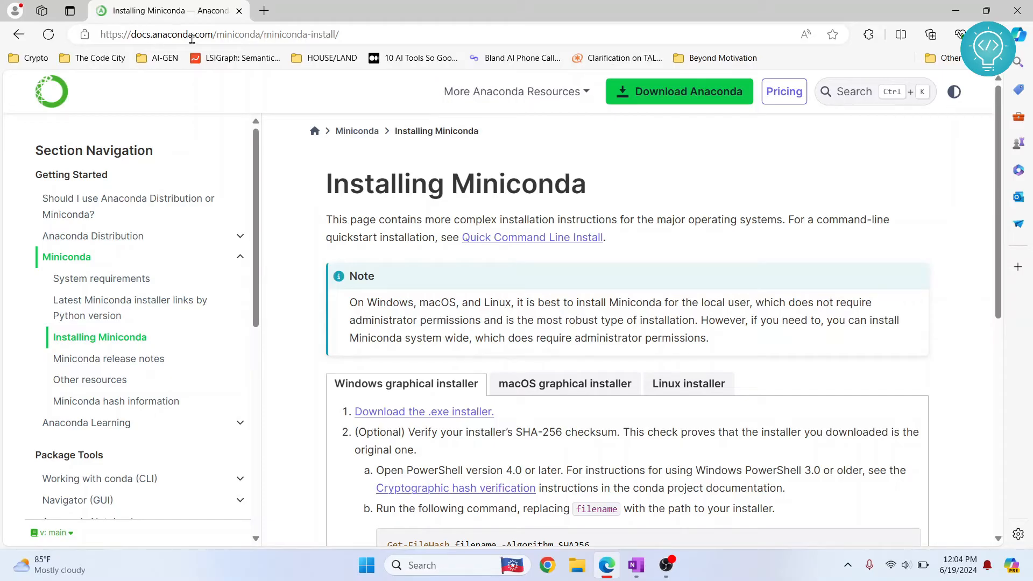
Step: Download the latest Miniconda3 Windows 64-bit installer from the Anaconda docs
scroll(down, 3)
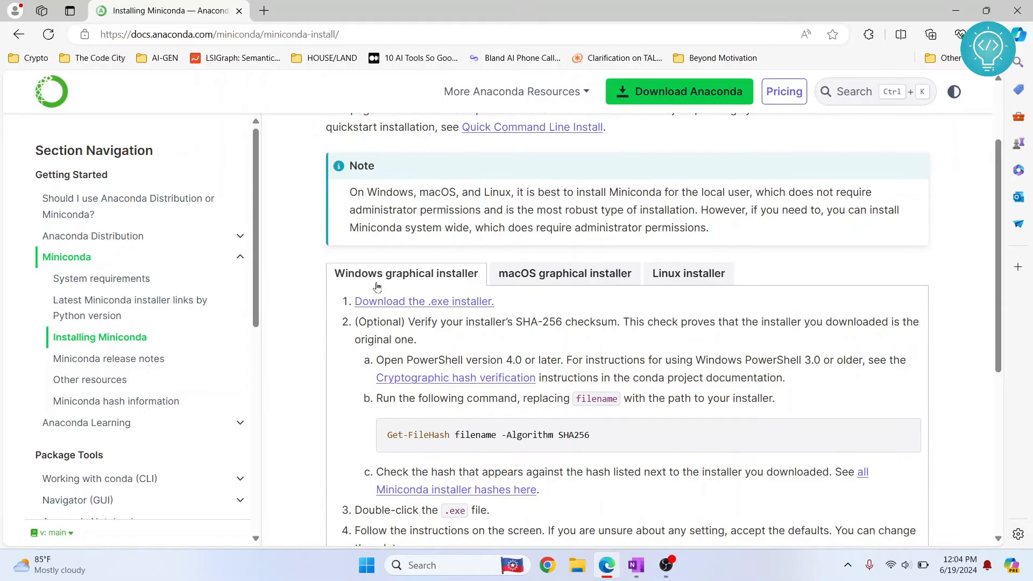
mouse_move(444, 309)
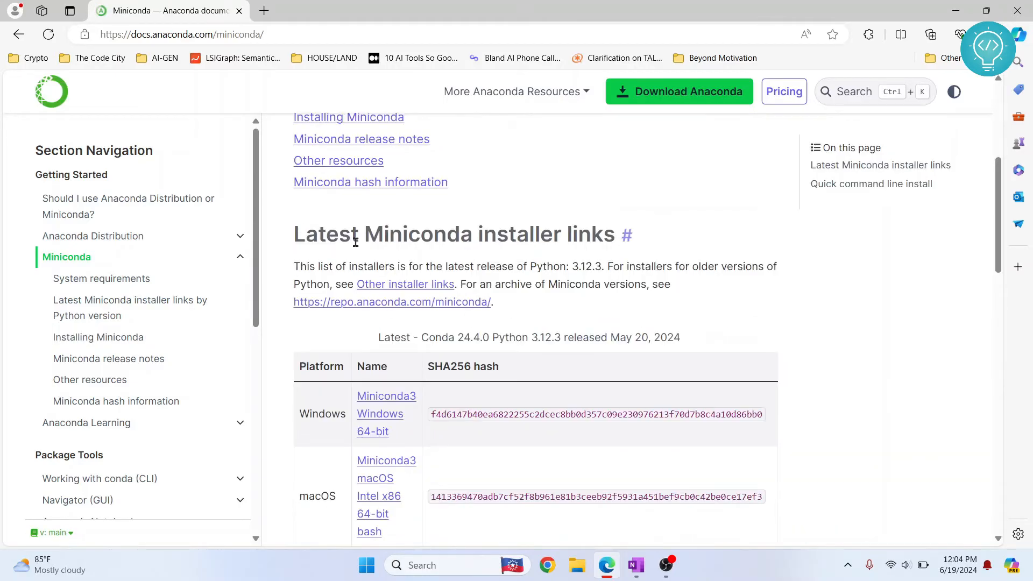
scroll(down, 3)
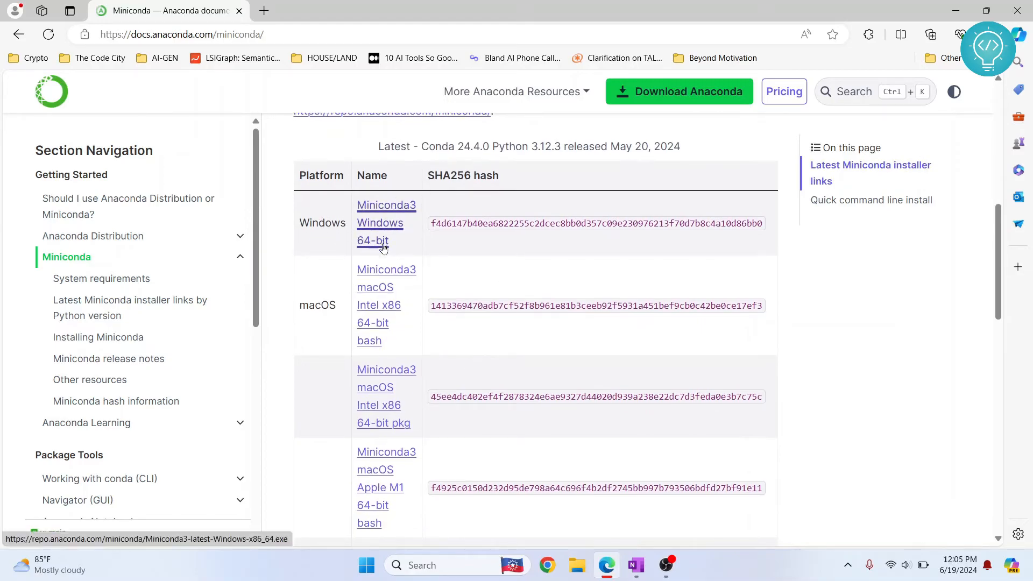
scroll(down, 3)
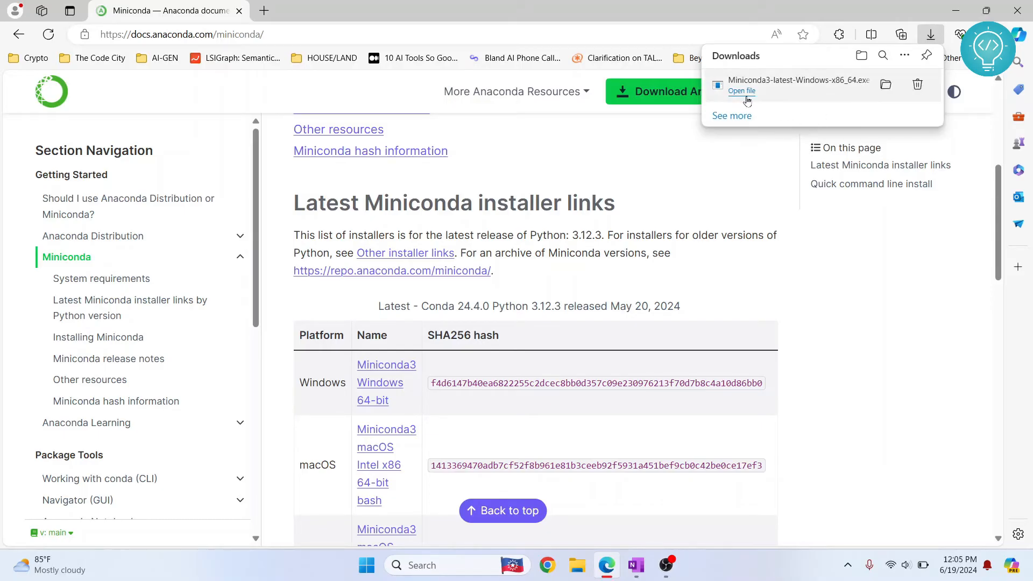
Step: Launch the installer, accept the licence, keep Just Me and the default user folder
click(741, 90)
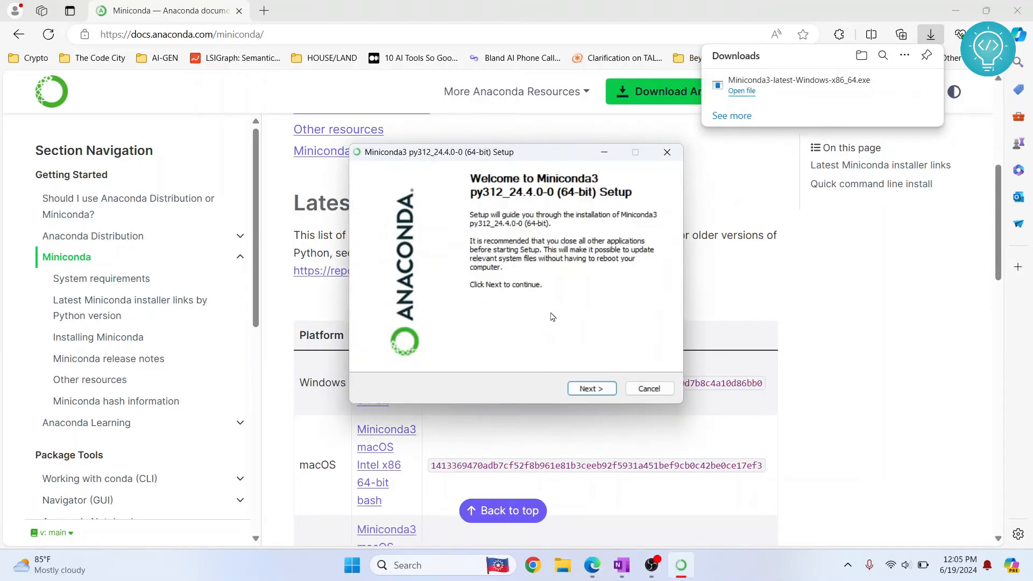
mouse_move(597, 404)
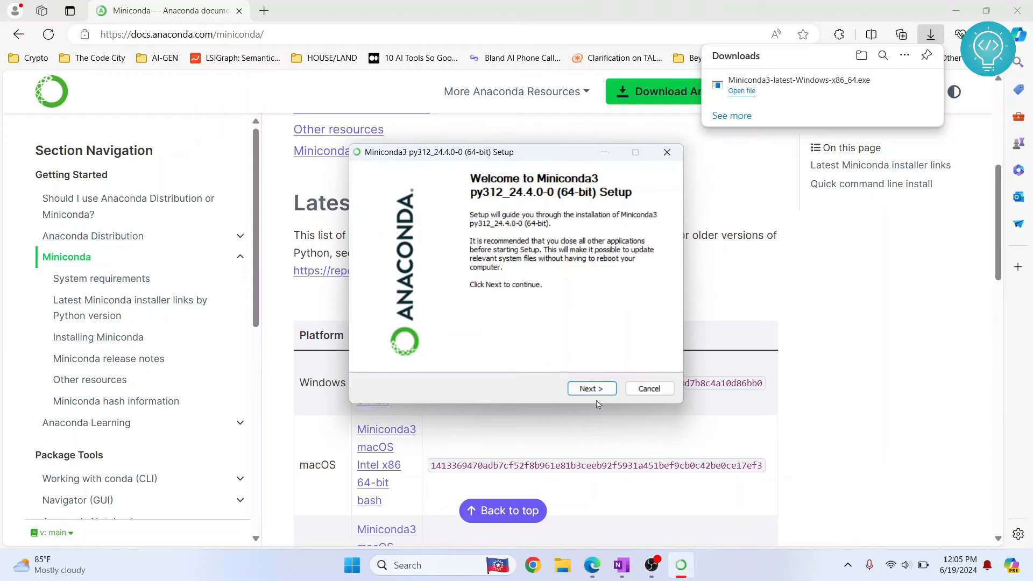
click(591, 388)
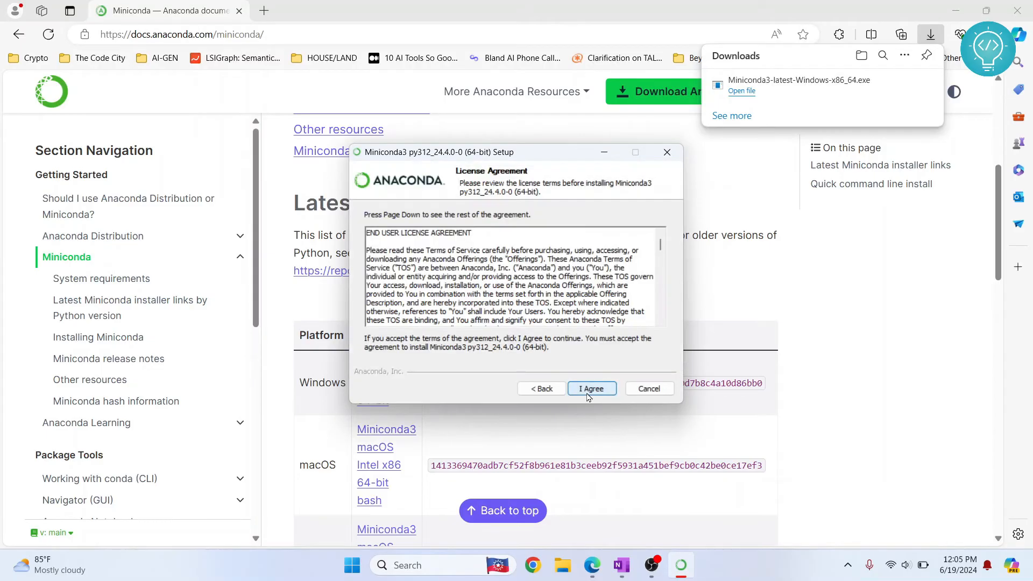
click(591, 388)
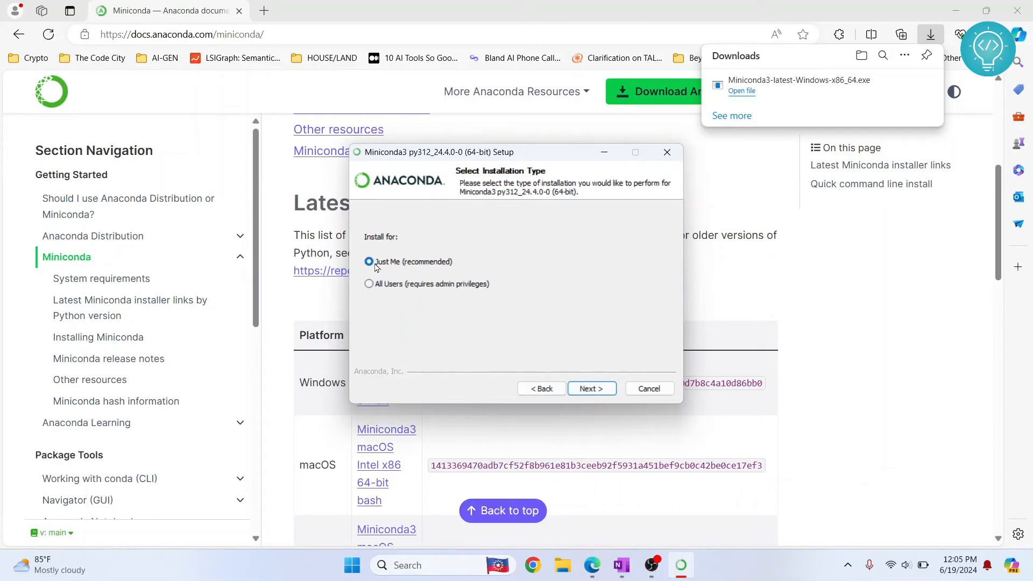
mouse_move(424, 291)
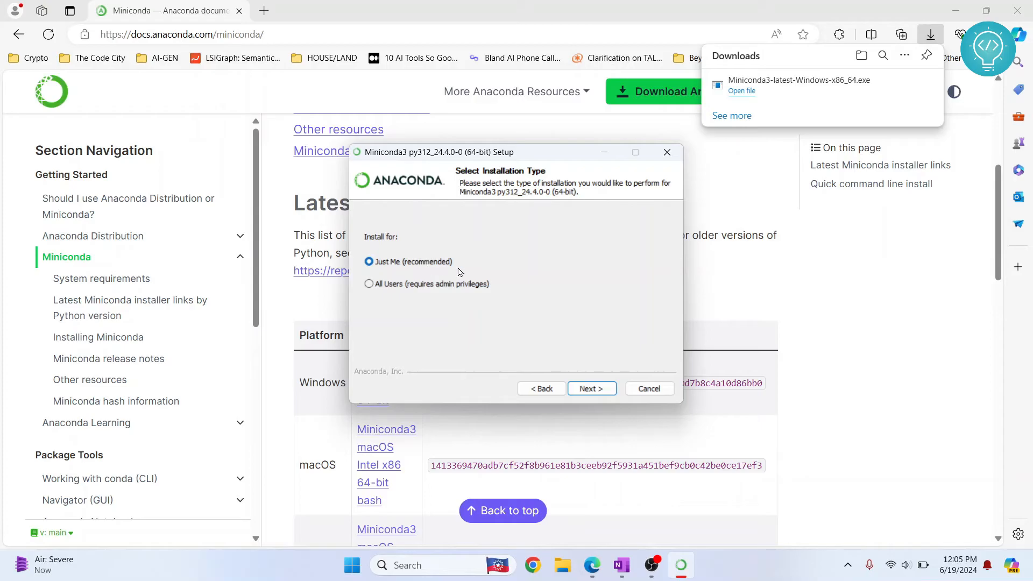
click(591, 389)
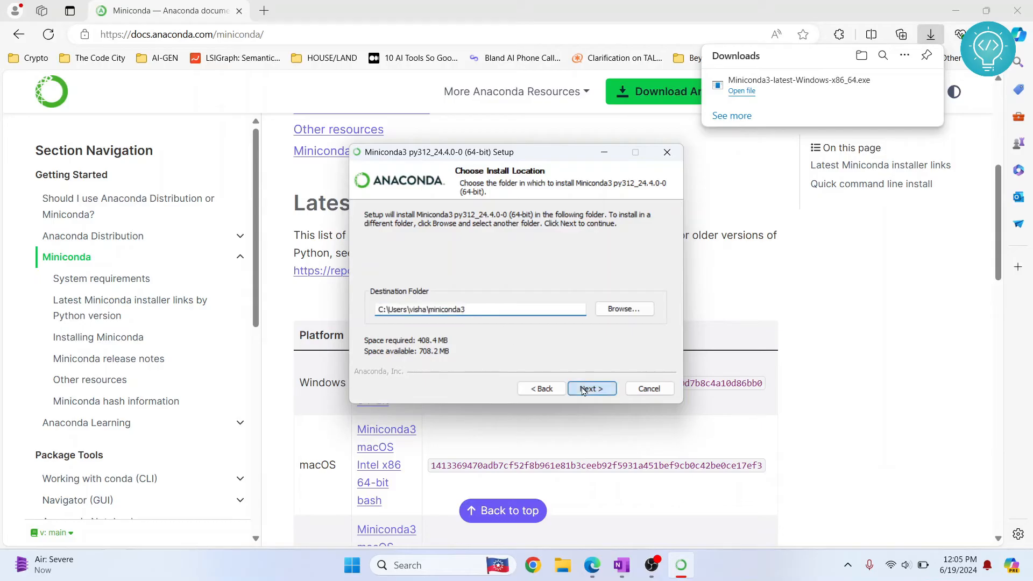
click(591, 388)
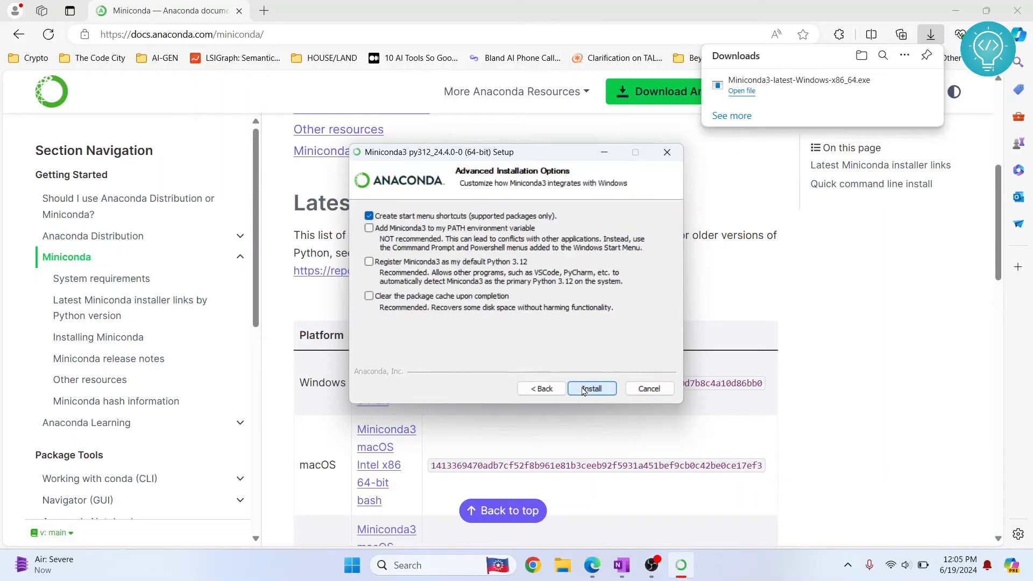
Step: Run the Miniconda installation with default advanced options and finish the wizard
click(590, 388)
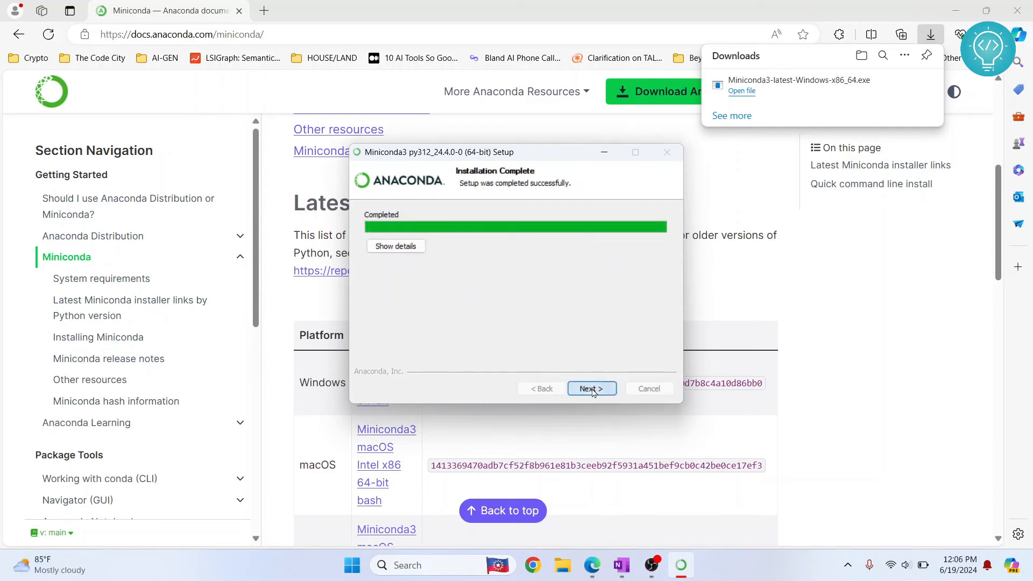
click(590, 388)
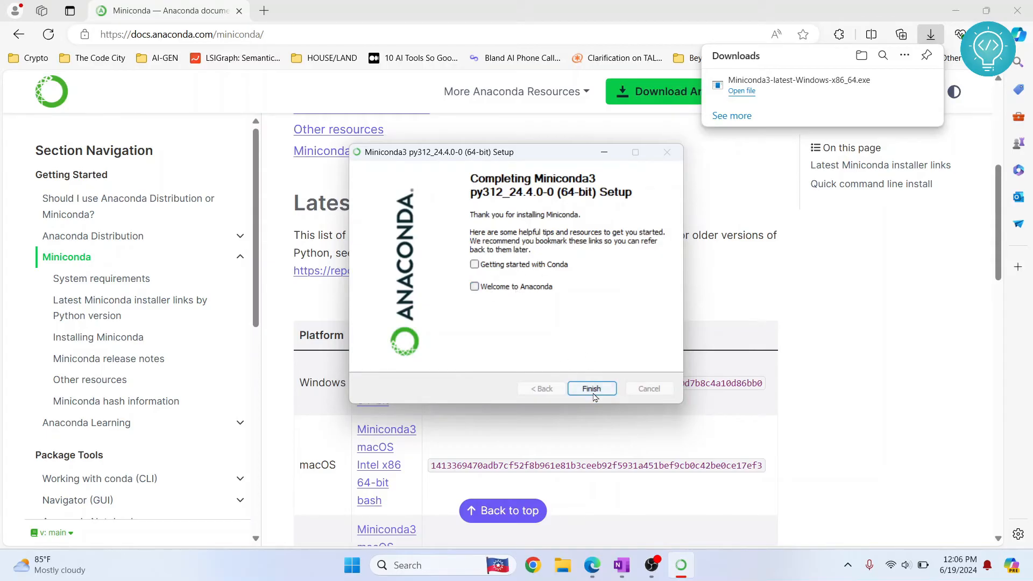
click(591, 388)
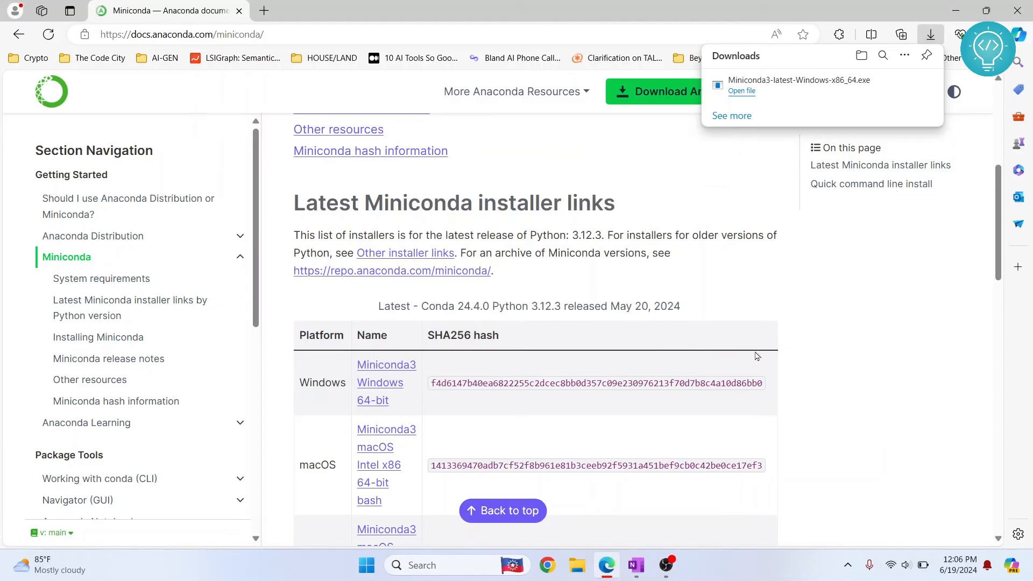
Step: Search Start for 'anaconda' and launch Anaconda Prompt (miniconda3)
click(366, 565)
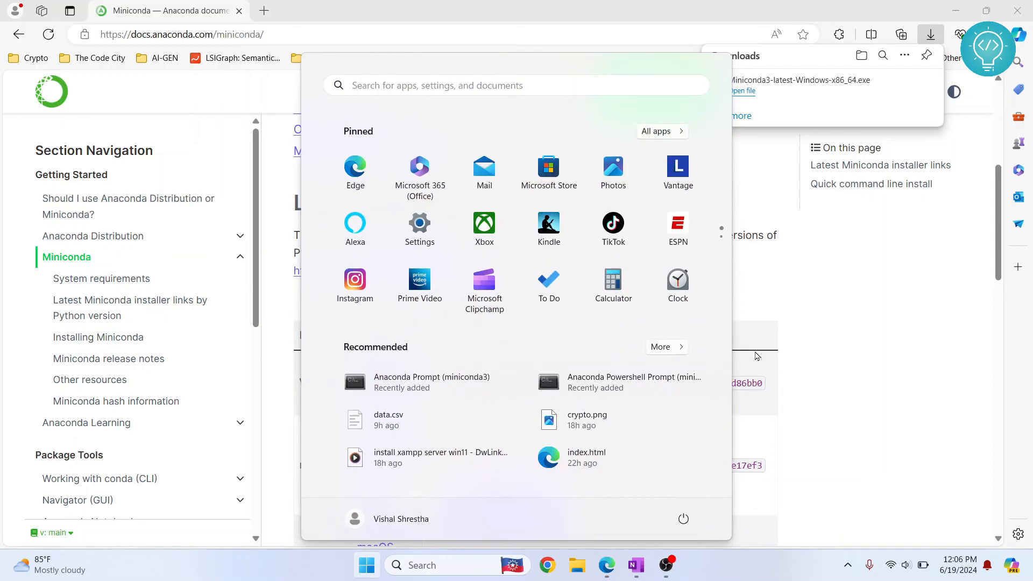
text(conda)
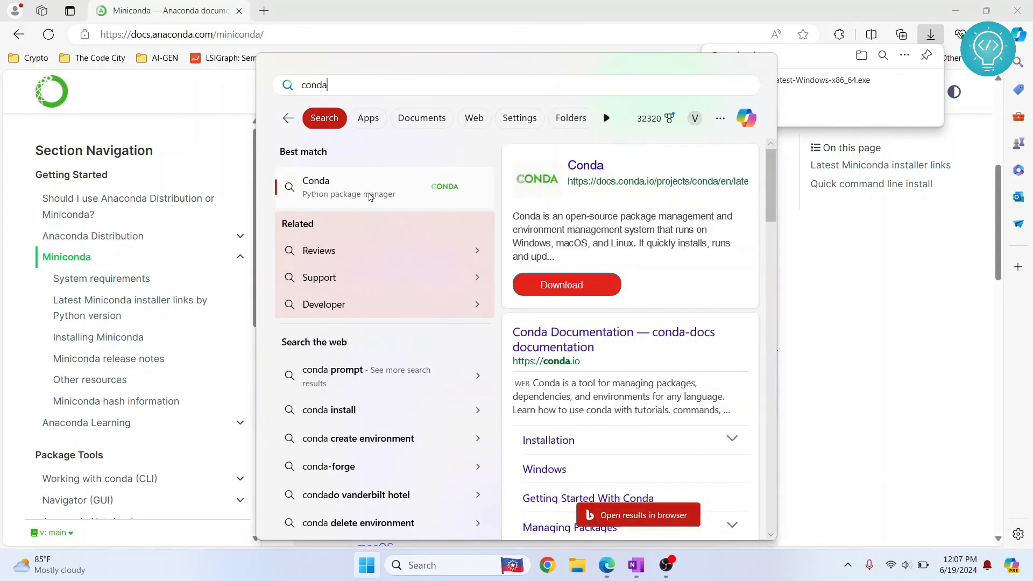
text(anyDesk)
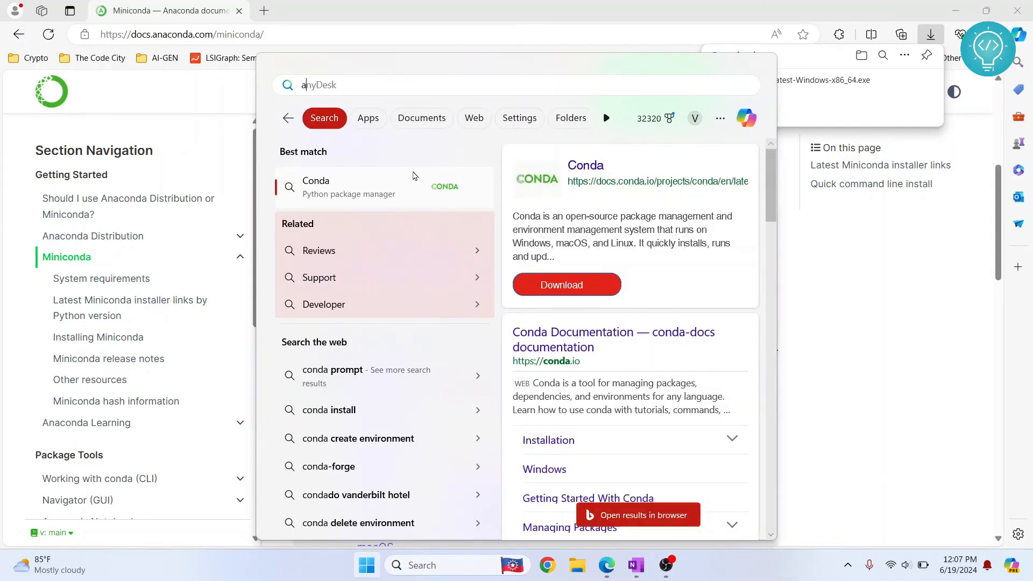
text(anaconda)
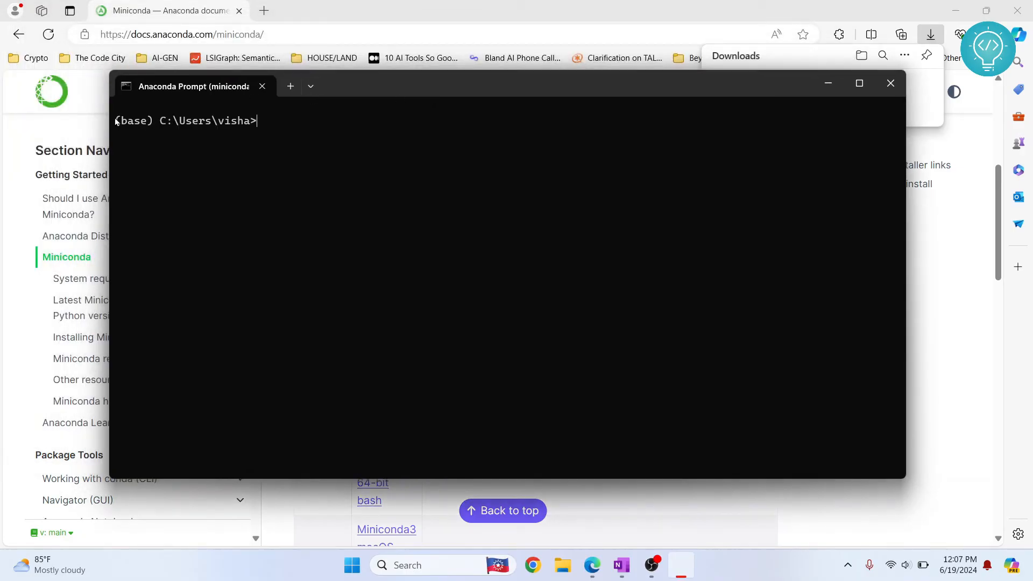
Step: Run python --version (3.12.3), conda to list subcommands, and conda -V
text(p)
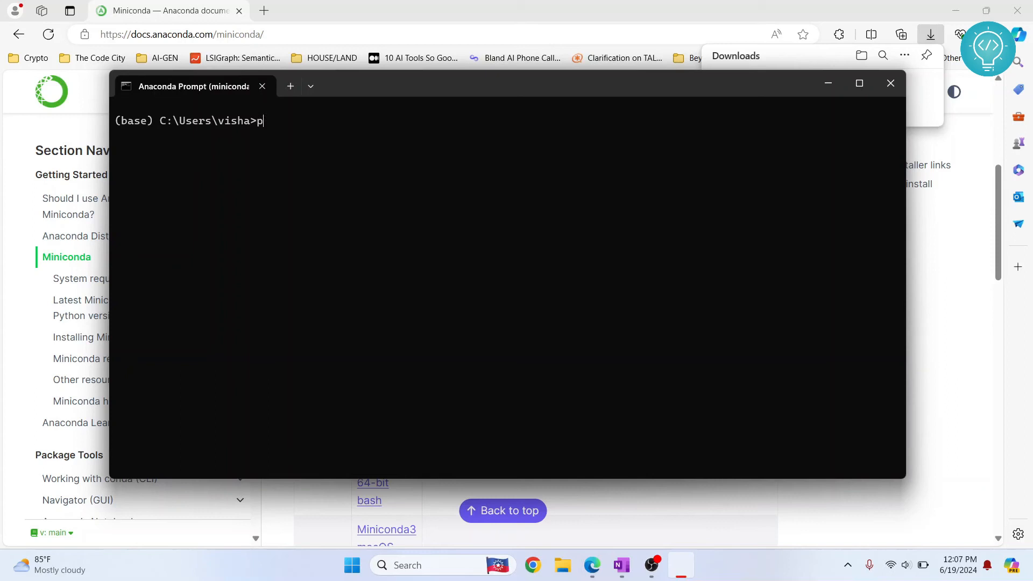
text(ython --version)
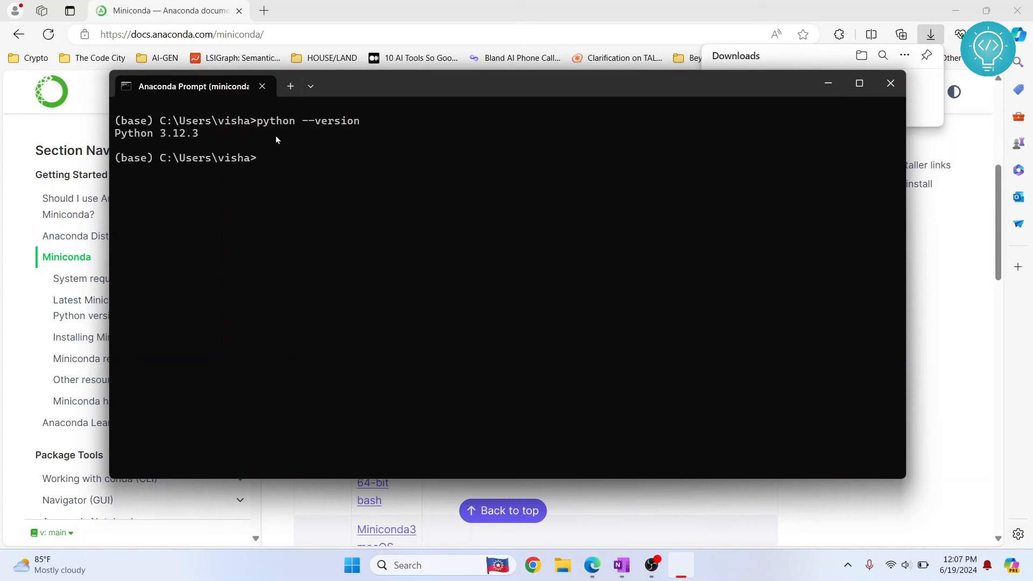
text(conda)
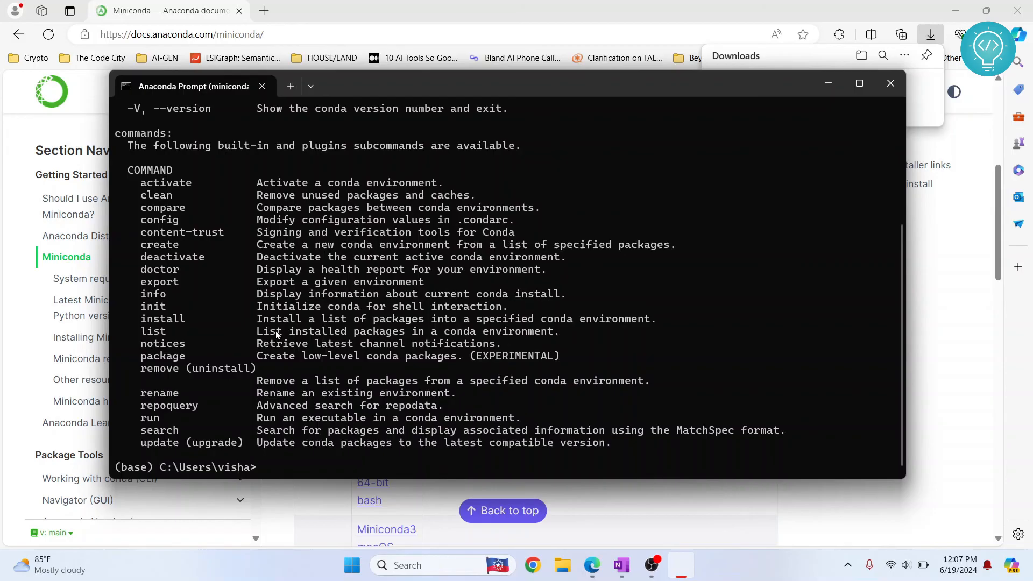
text(conda -)
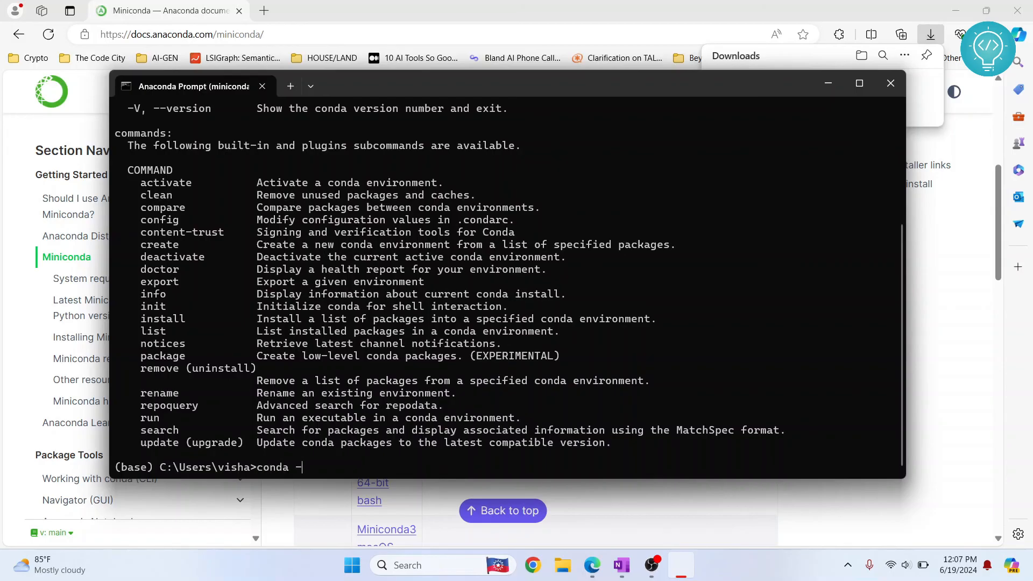
text(V)
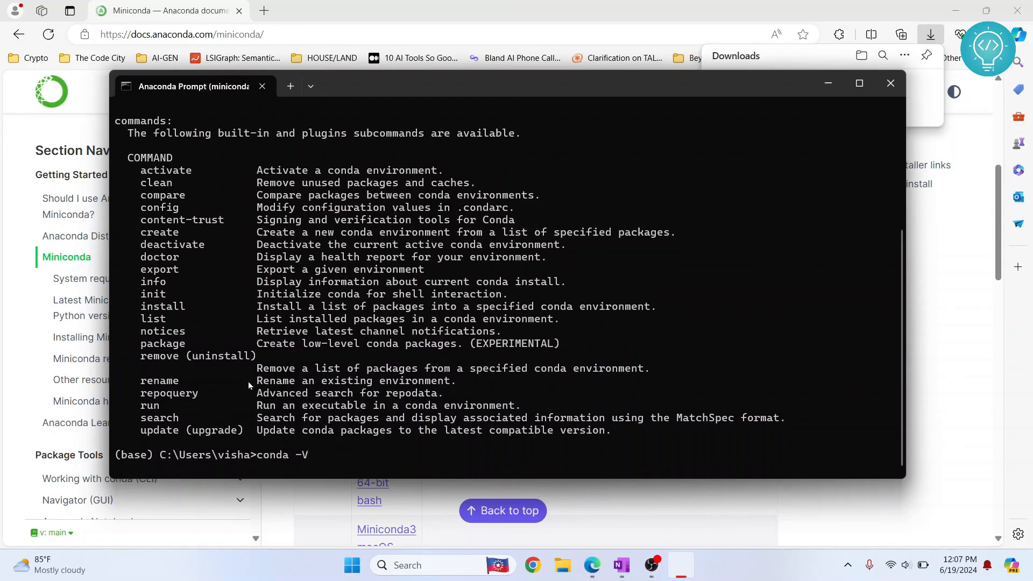